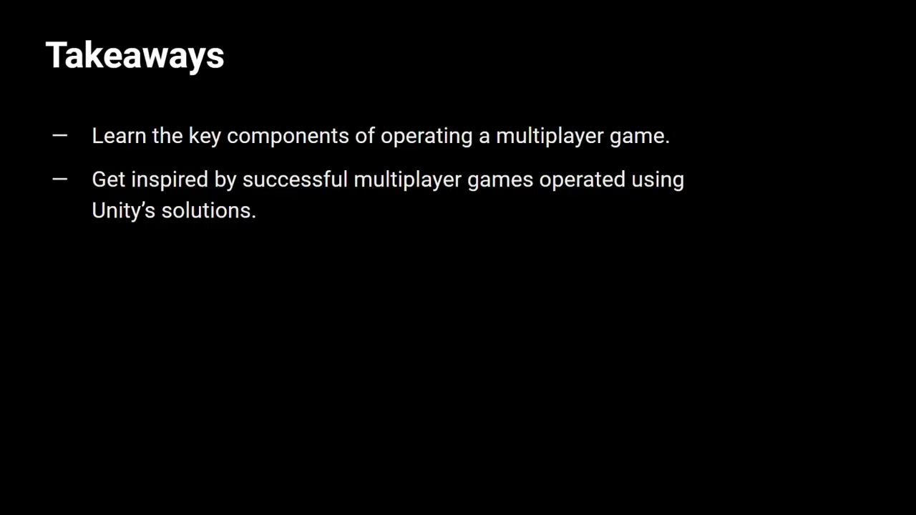
pyautogui.press('Right')
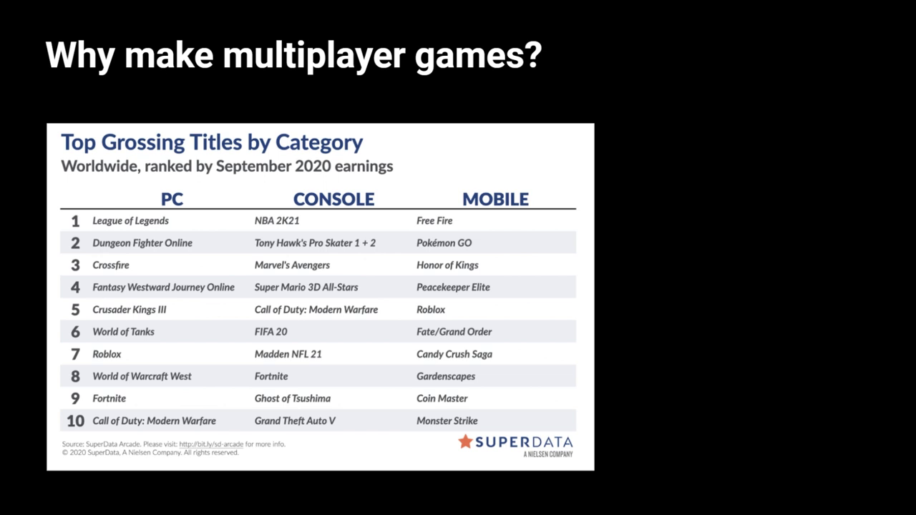
pyautogui.press('Right')
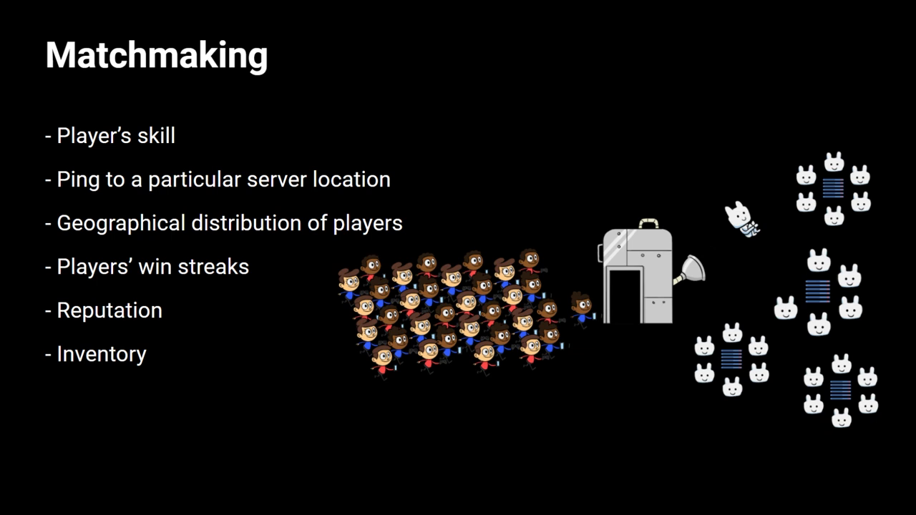
pyautogui.press('right')
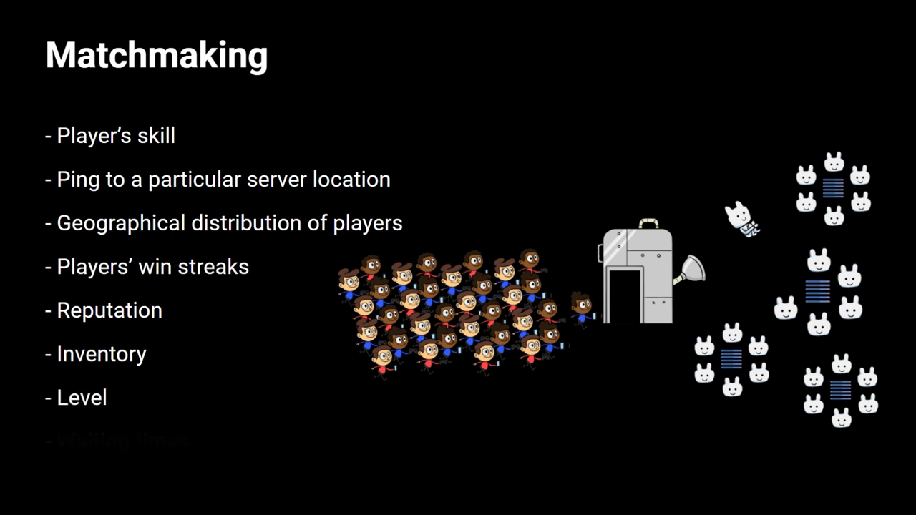